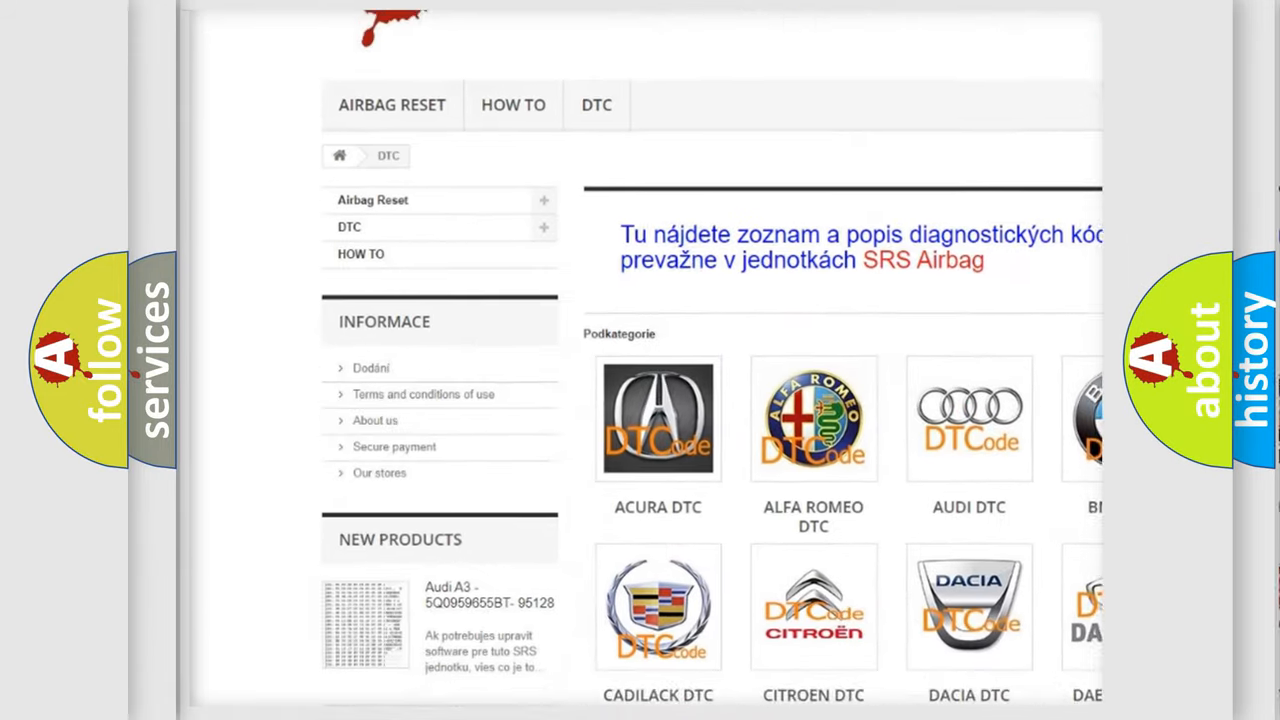
Step: Open the AUDI DTC subcategory from the Podkategorie grid to list codes like _00003 and B100000
scroll(down, 3)
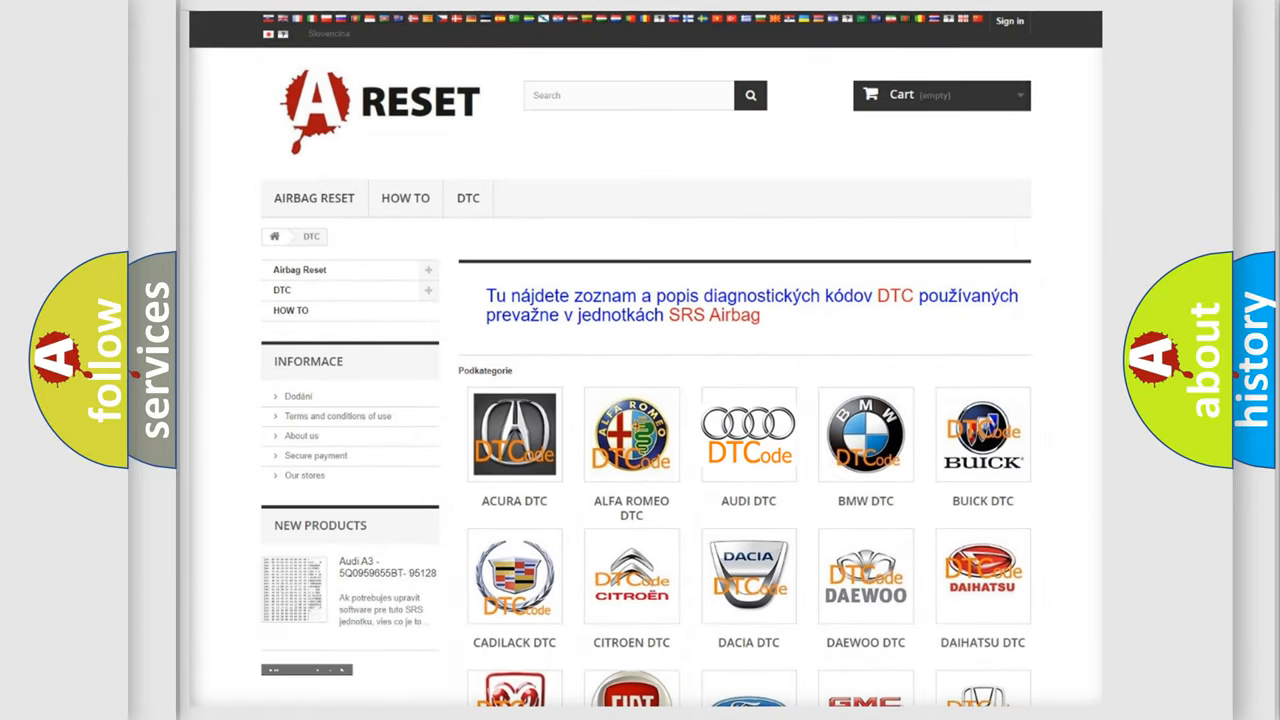
click(748, 434)
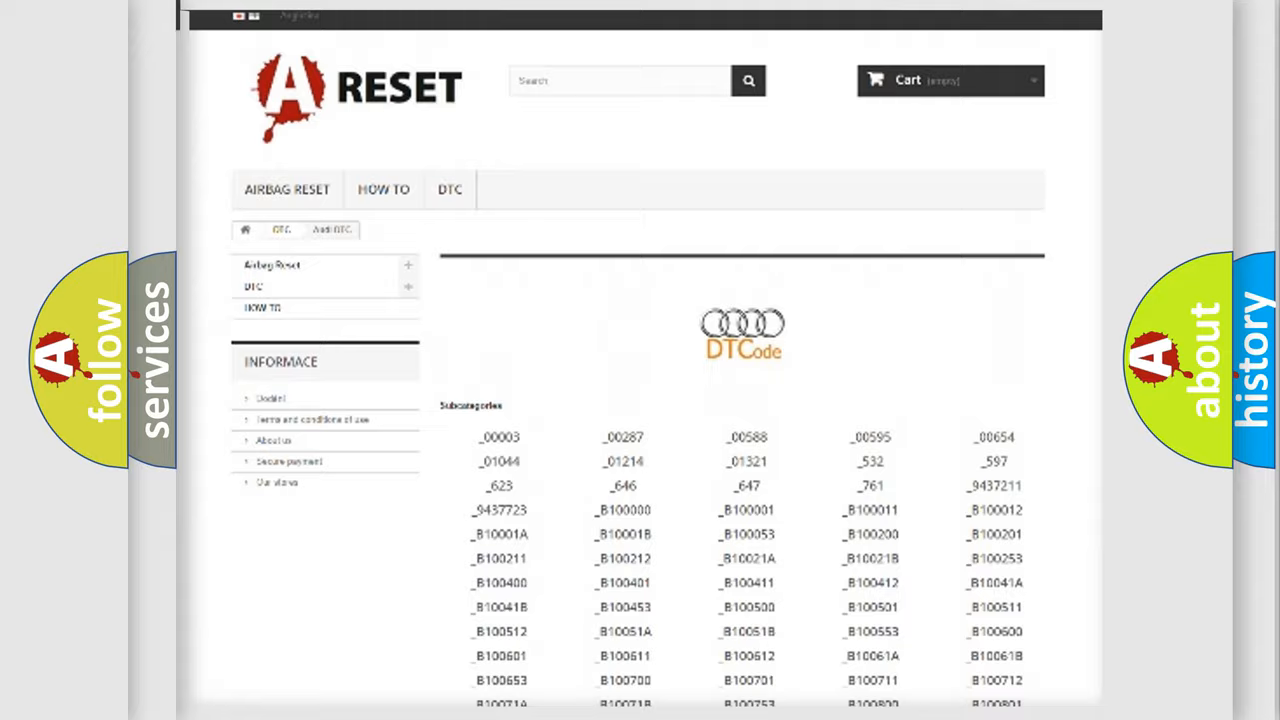